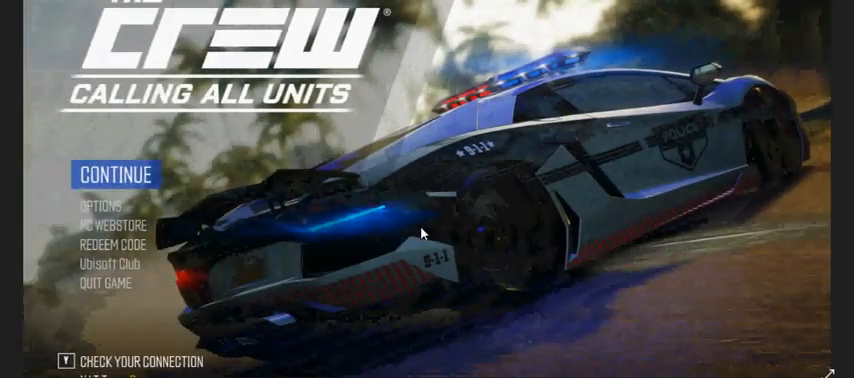
mouse_move(782, 252)
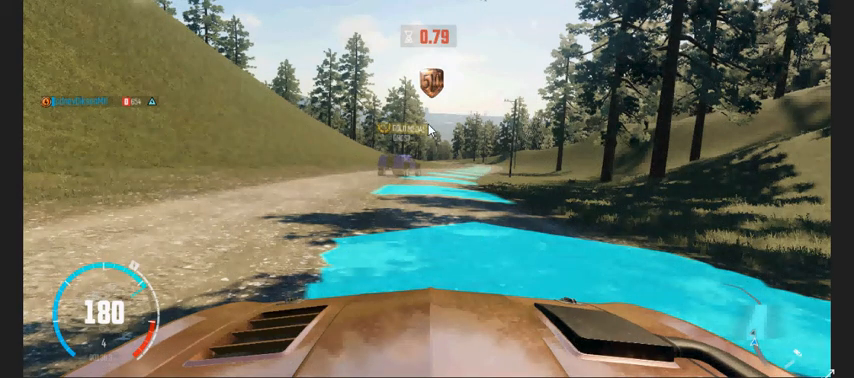
mouse_move(610, 206)
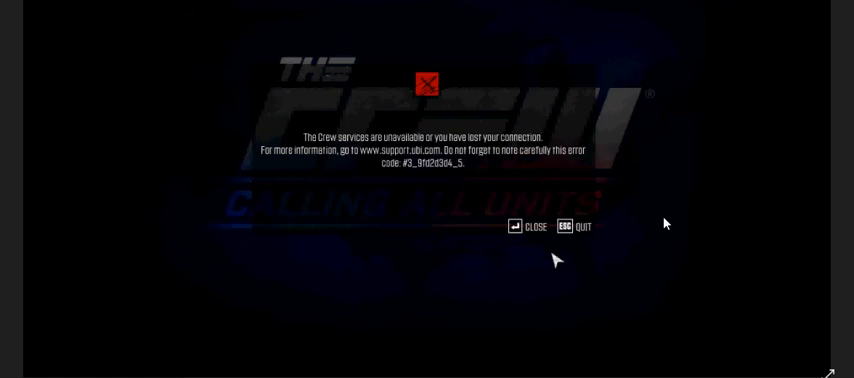
mouse_move(636, 240)
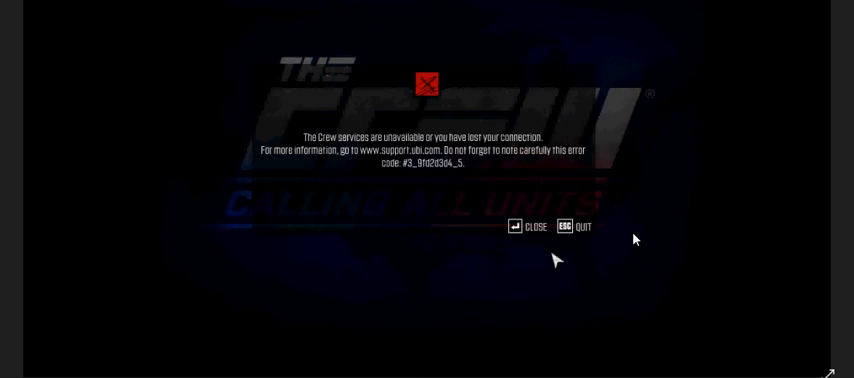